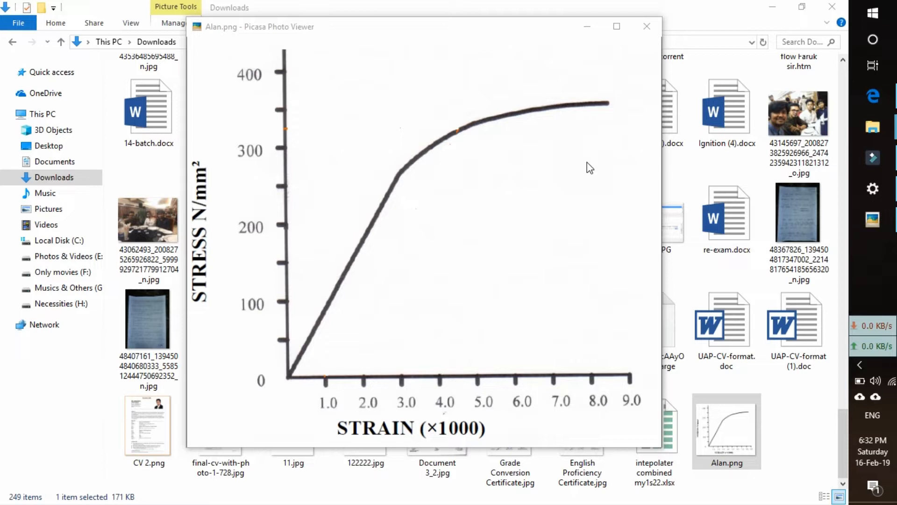
mouse_move(390, 184)
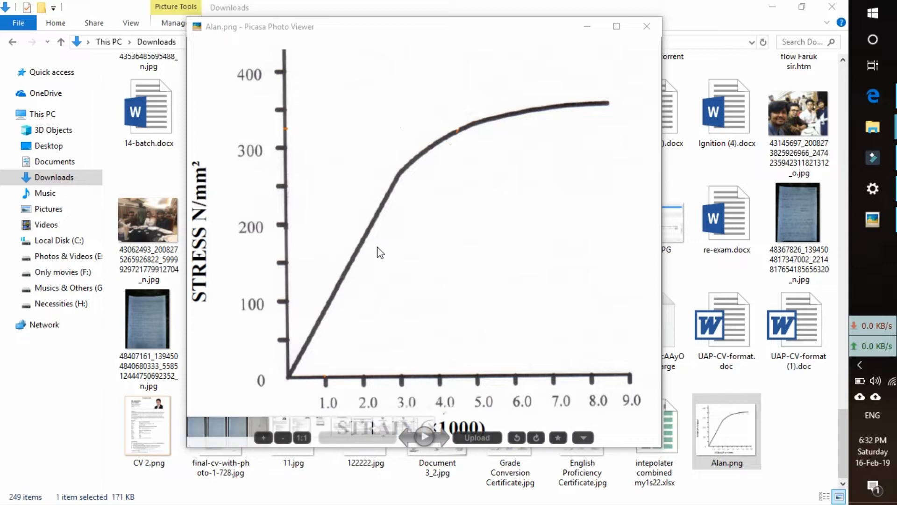
mouse_move(458, 162)
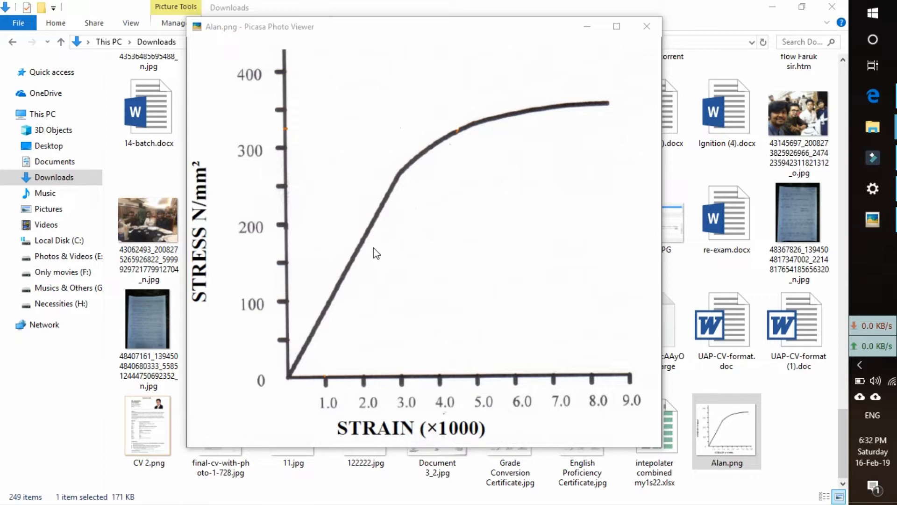
mouse_move(335, 176)
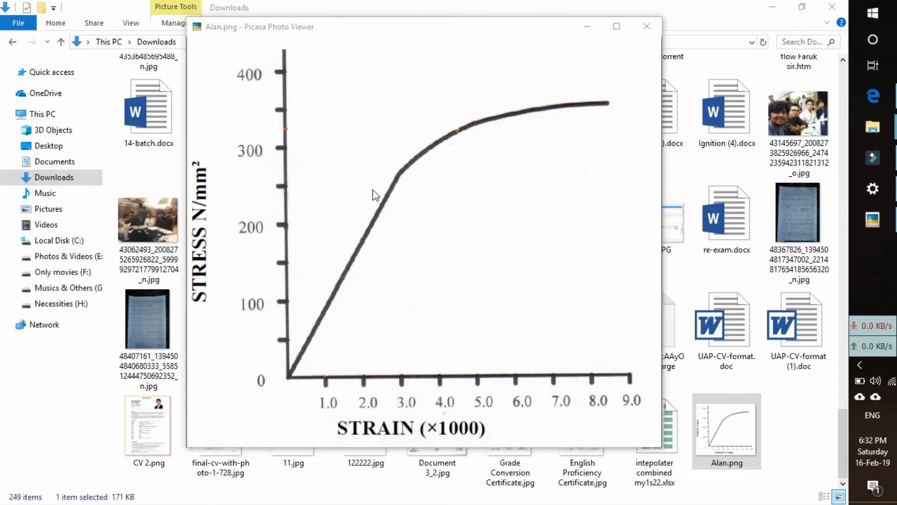
mouse_move(463, 237)
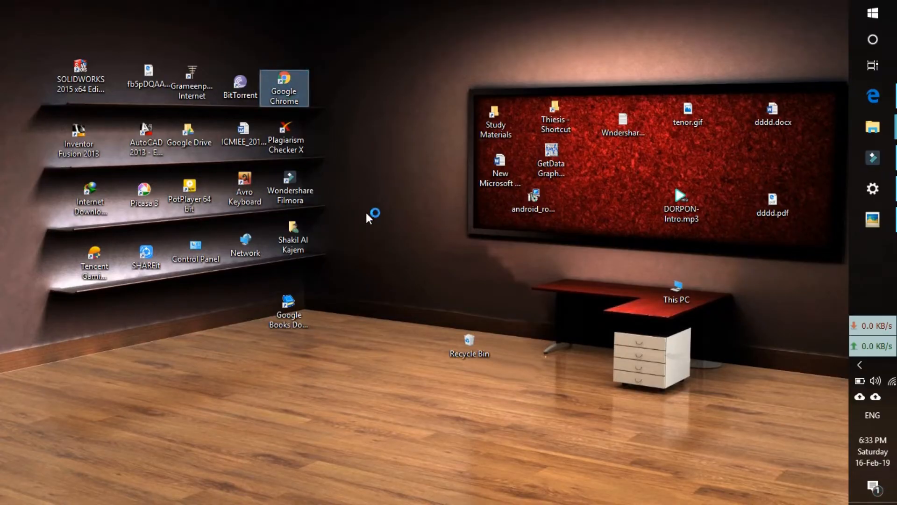
Launch Chrome and search Google for 'get data digitizer'
double_click(284, 84)
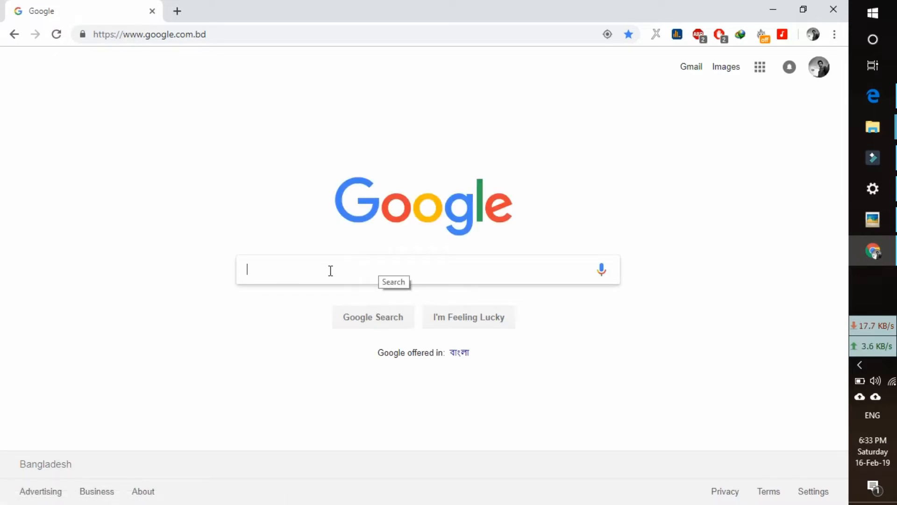
left_click(330, 269)
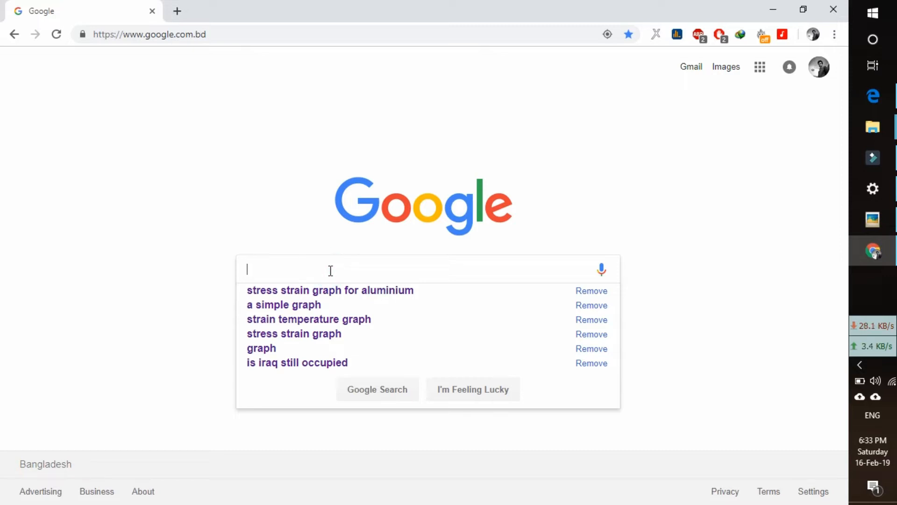
type("get data digitizer")
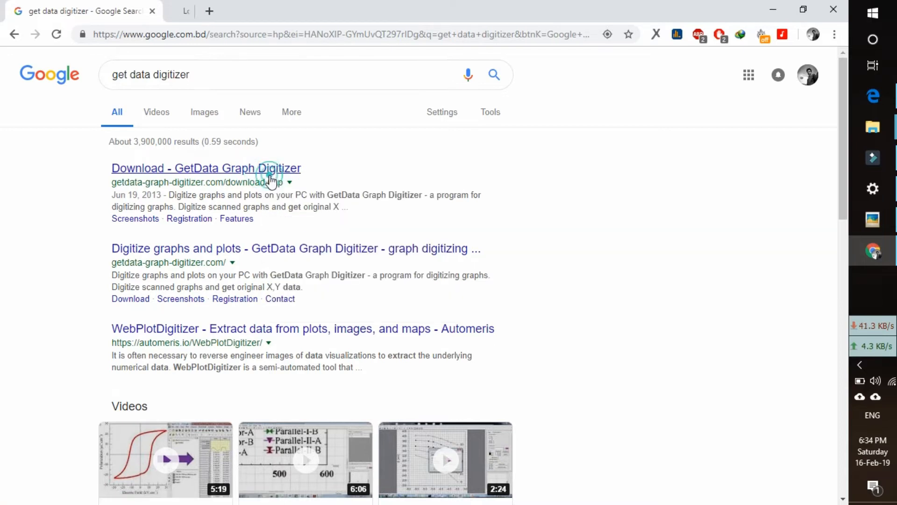
Download the GetData Graph Digitizer 2.26 installer (getdata226.exe) from its download page
left_click(205, 167)
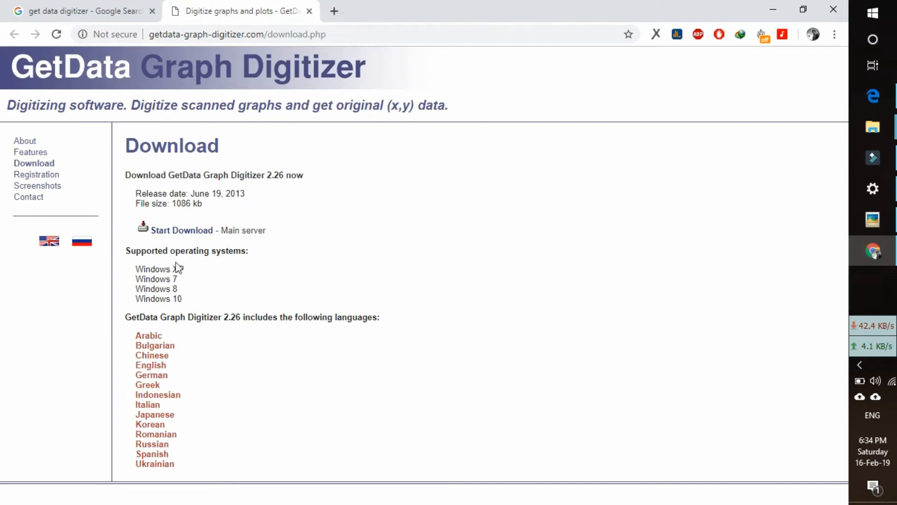
left_click(181, 230)
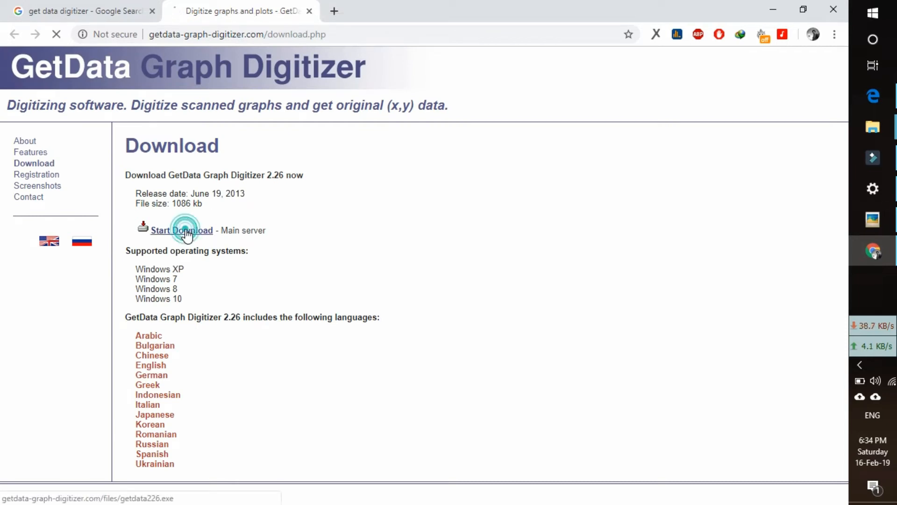
left_click(182, 230)
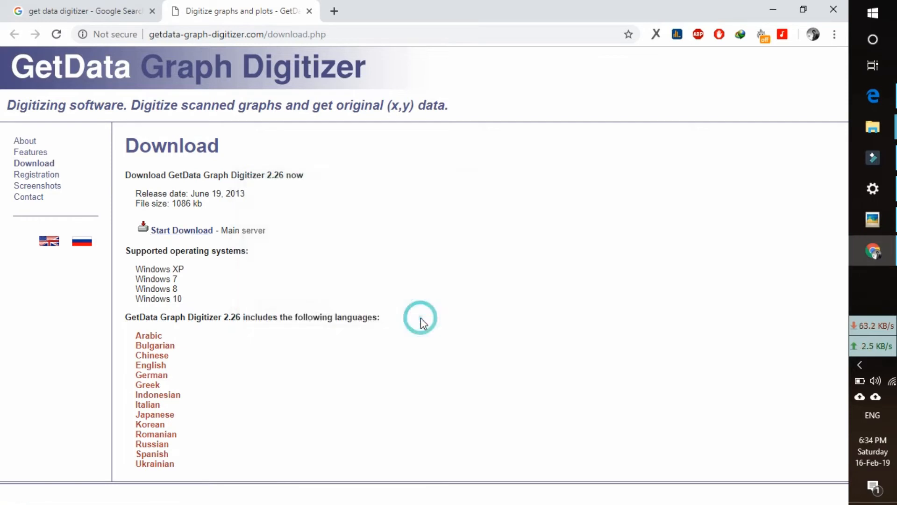
left_click(181, 230)
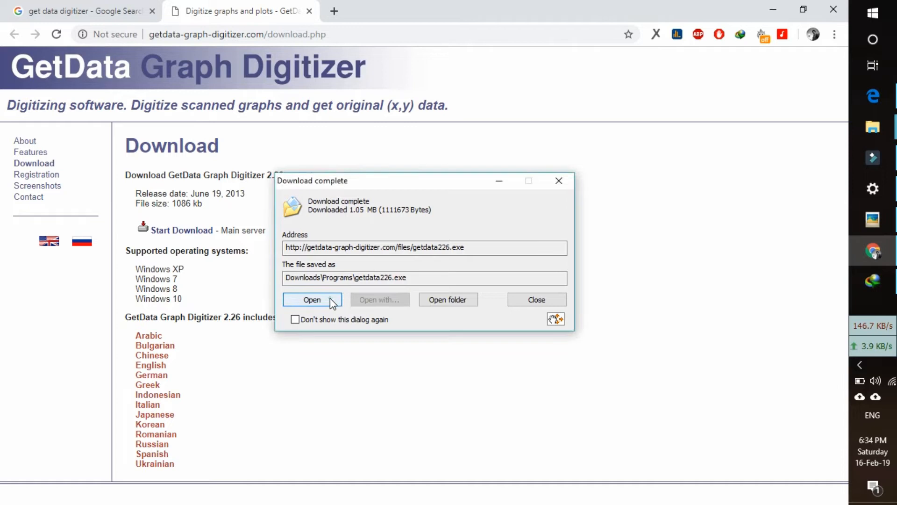
Run the installer through license, shortcut folder and install pages, finishing with GetData 2.26 launched
left_click(313, 299)
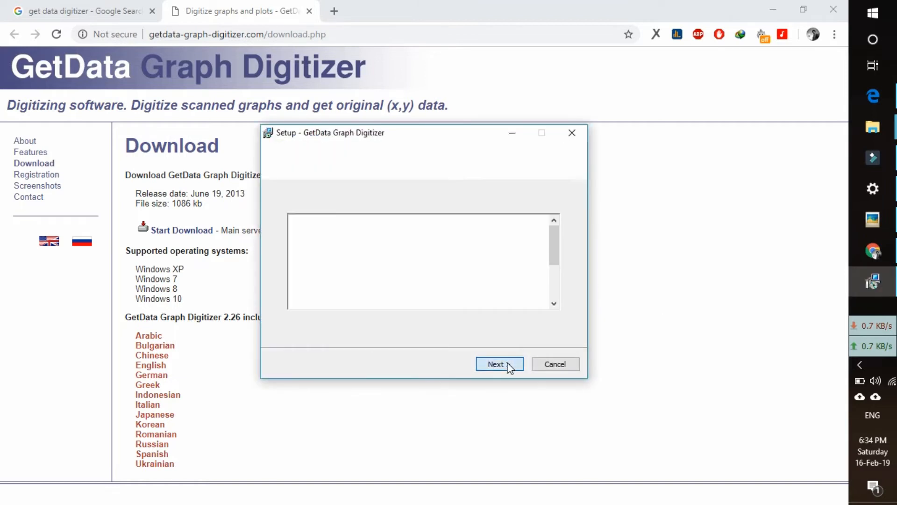
left_click(496, 363)
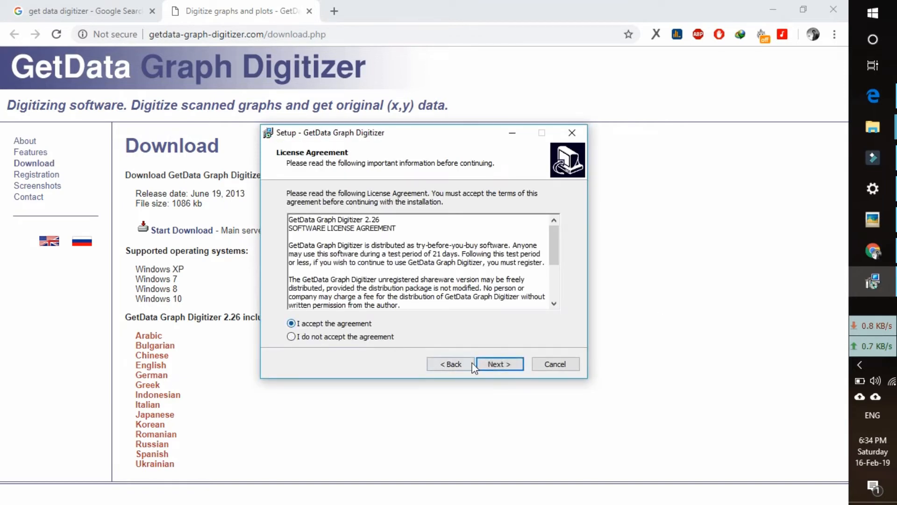
left_click(498, 364)
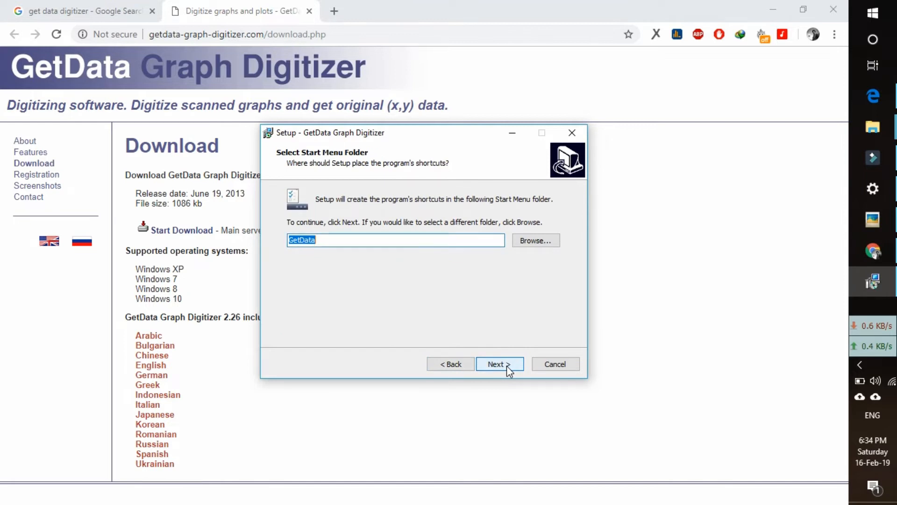
left_click(498, 363)
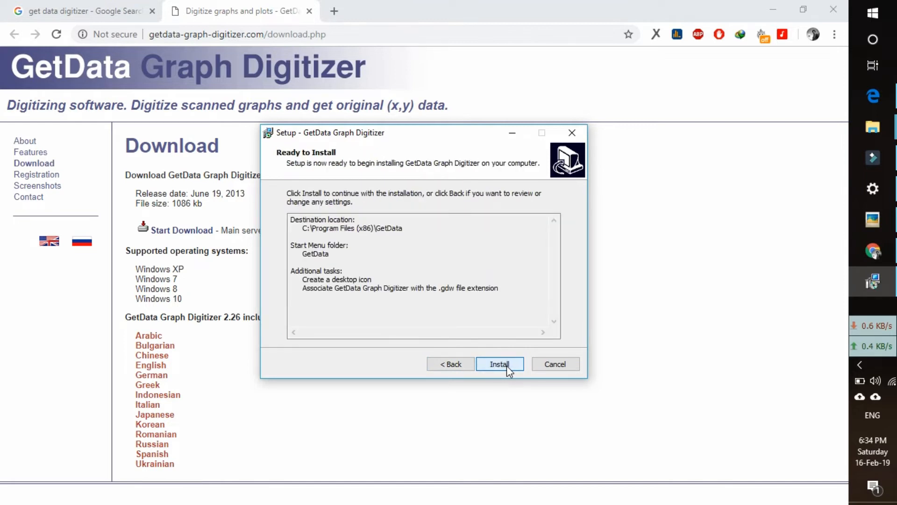
left_click(499, 364)
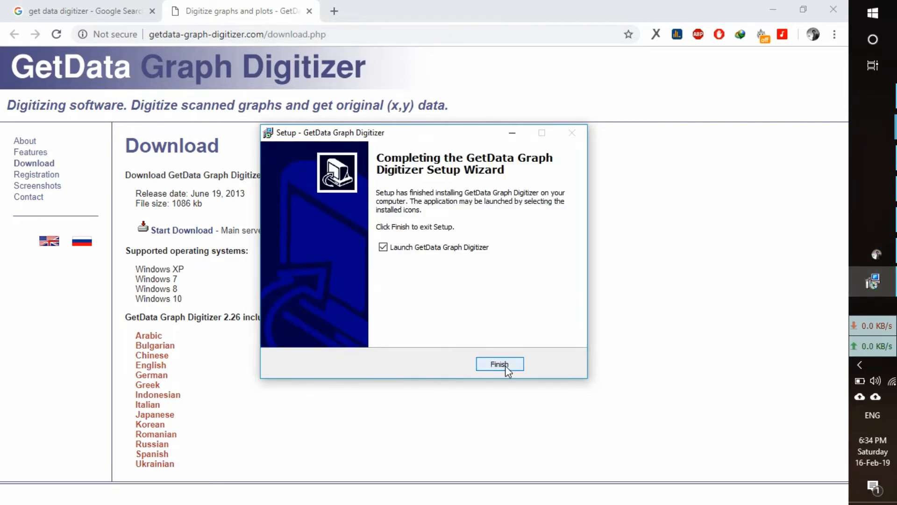
left_click(499, 365)
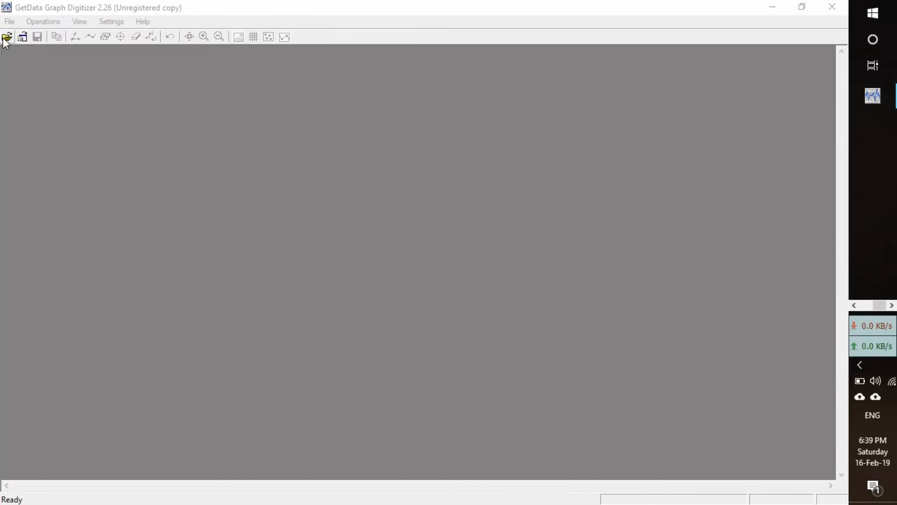
Load the Relative Thermal Expansion versus Temperature (model a).JPG image from the Desktop
left_click(6, 37)
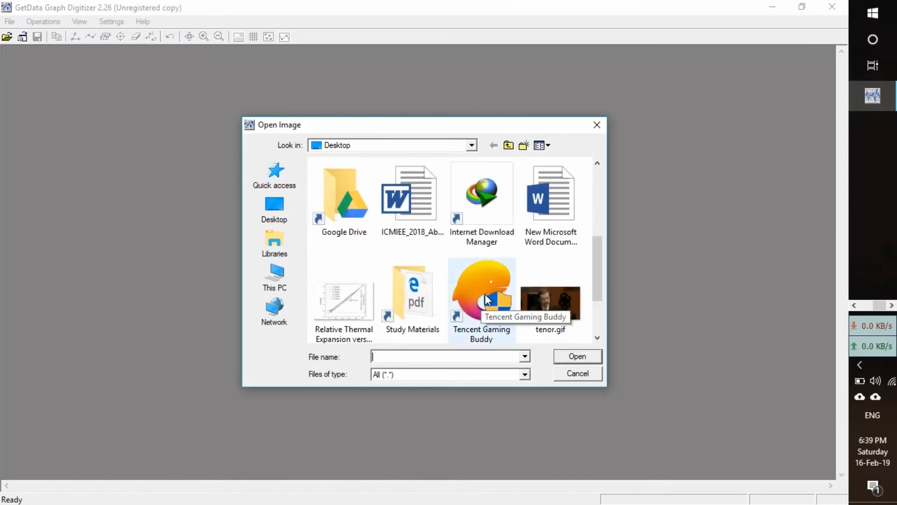
scroll("down", 3)
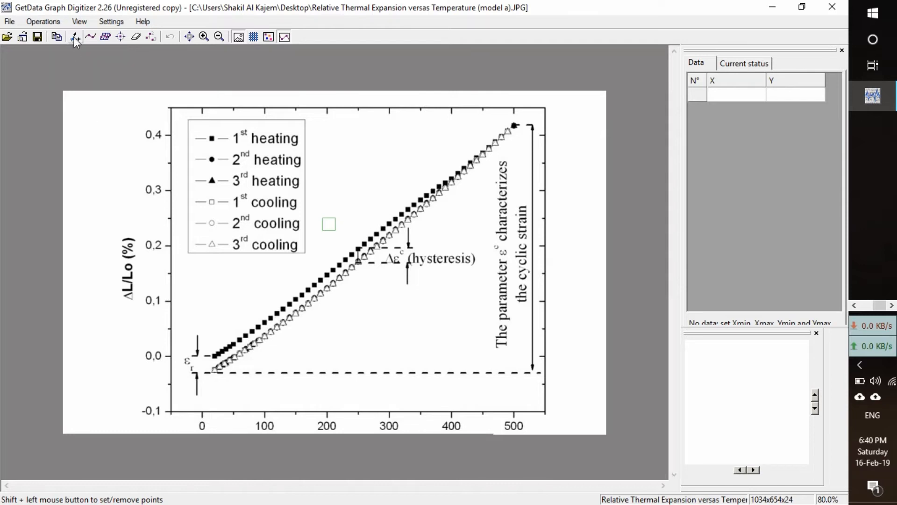
mouse_move(74, 37)
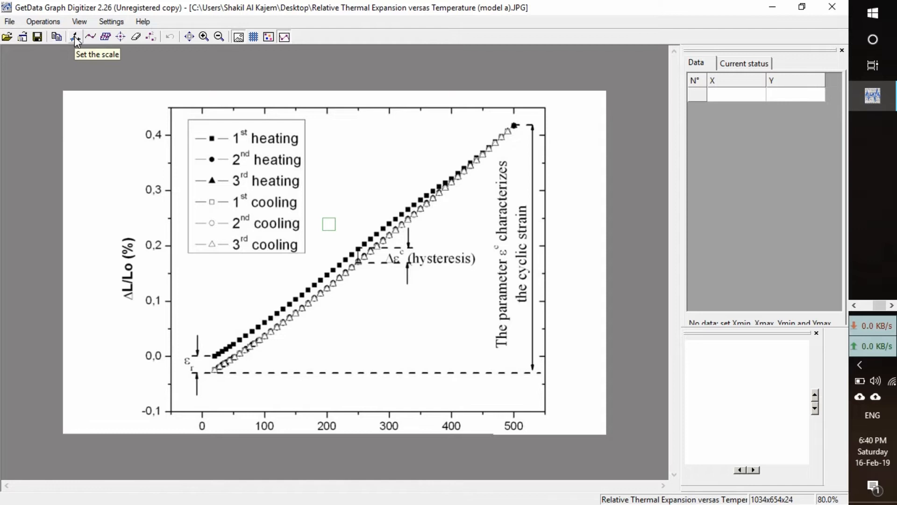
Start scale calibration and set X minimum to 0 at the 0 tick
left_click(75, 36)
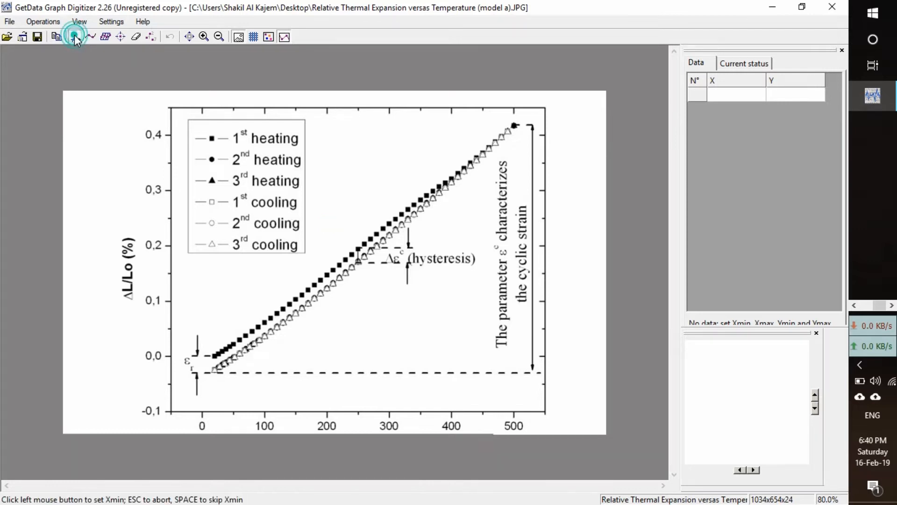
left_click(75, 36)
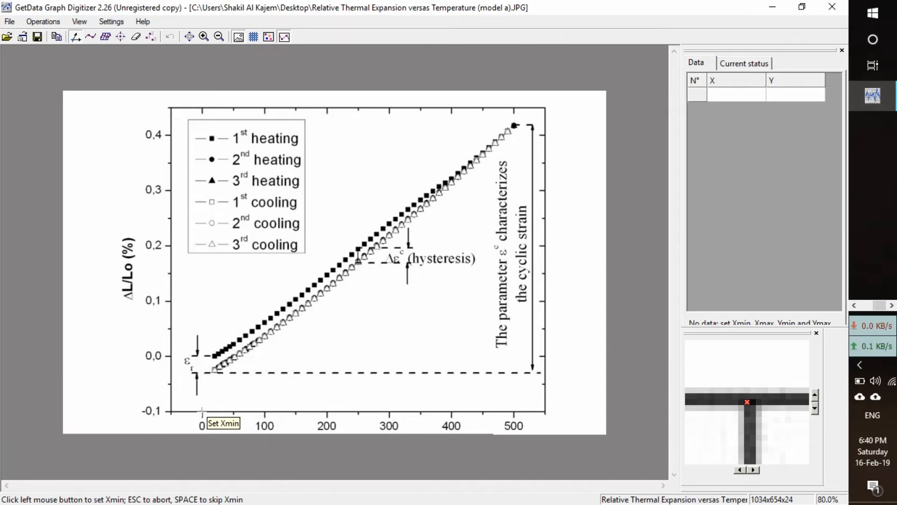
left_click(201, 412)
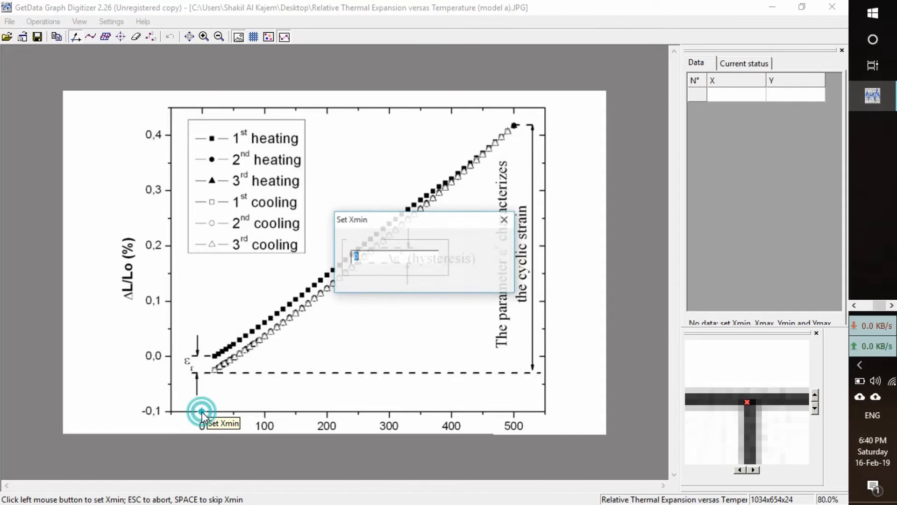
left_click(202, 415)
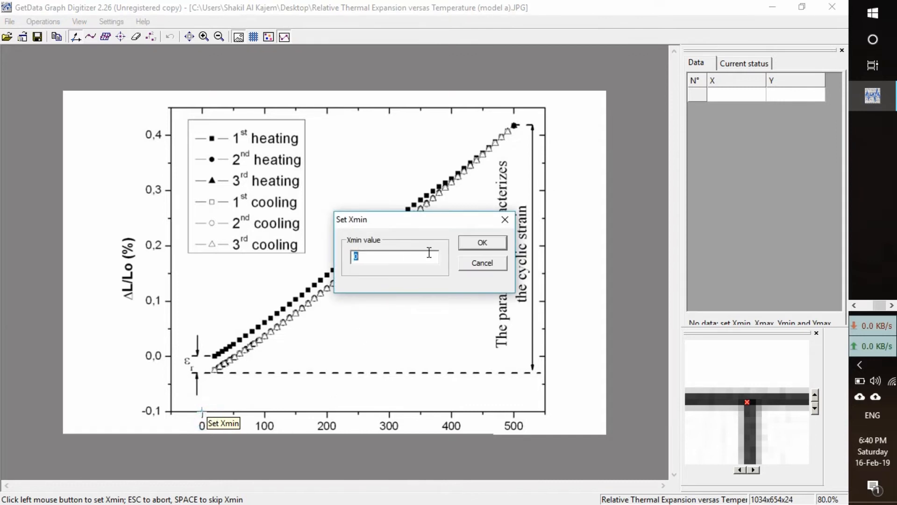
left_click(481, 242)
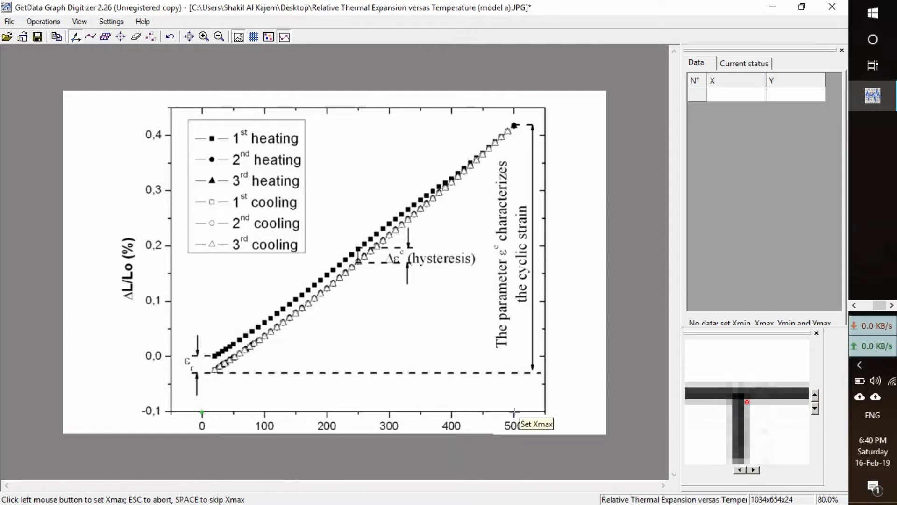
Set X maximum to 500 at the 500 tick mark
left_click(513, 413)
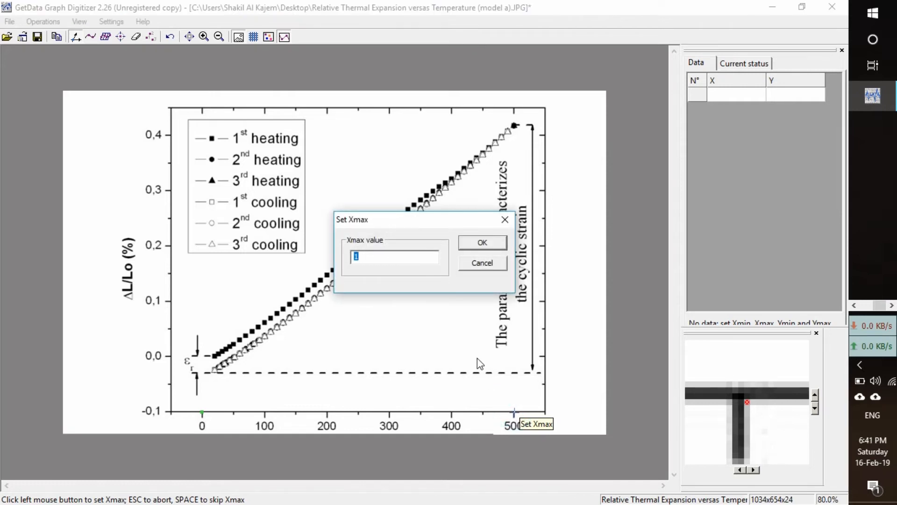
type("50")
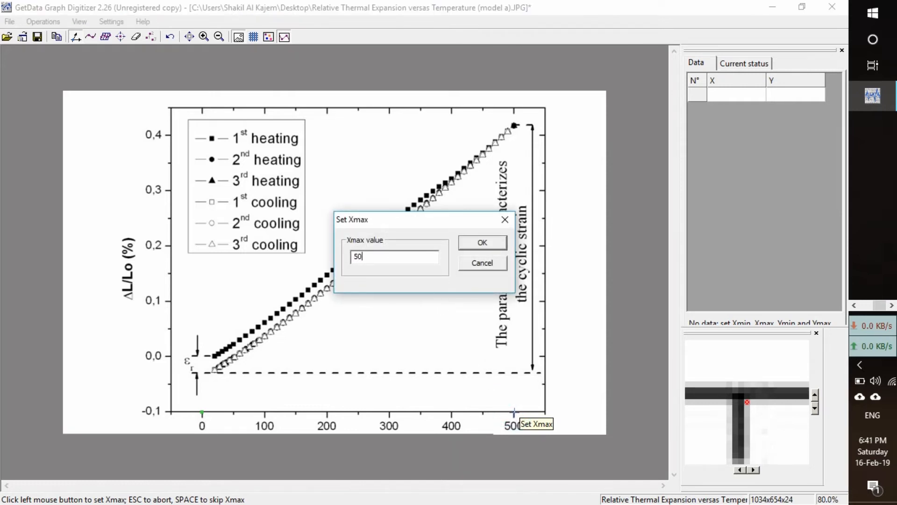
left_click(482, 242)
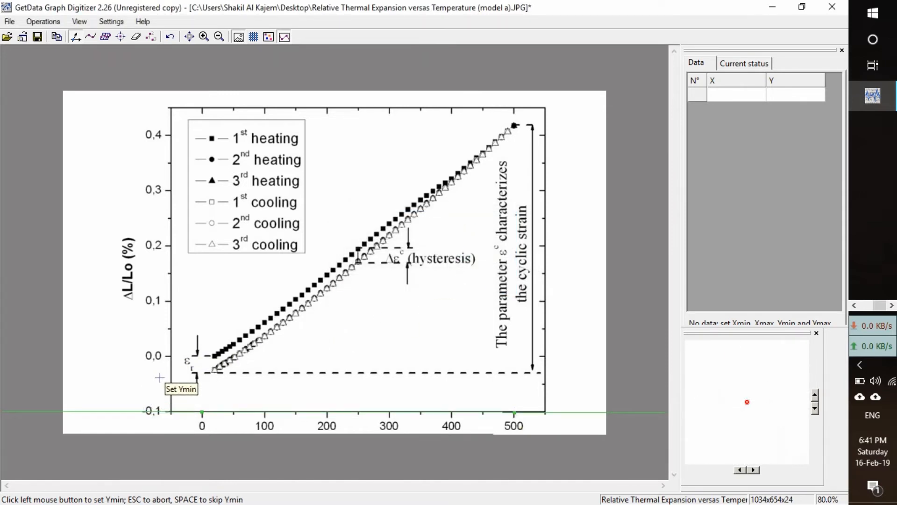
mouse_move(182, 385)
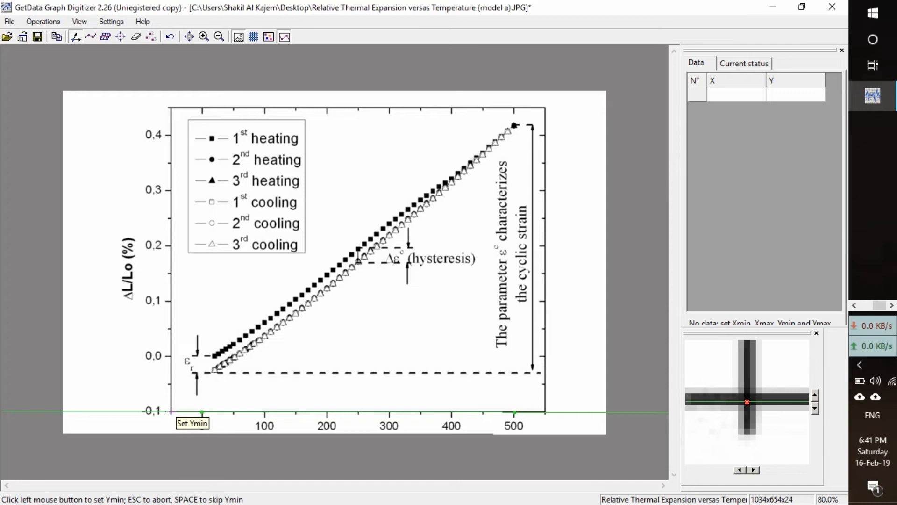
Set Y minimum to −0.1 at the bottom tick and place Y maximum on the 0.4 tick
left_click(170, 411)
type("-.1")
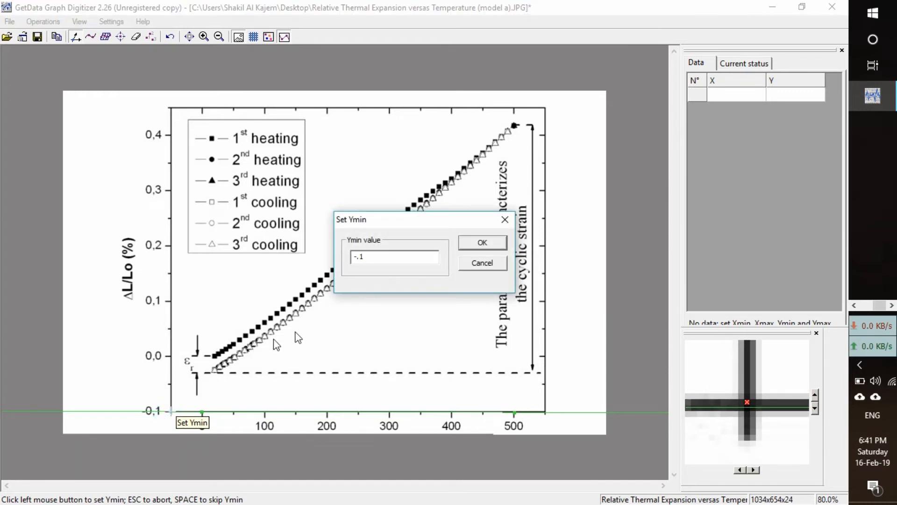
left_click(481, 243)
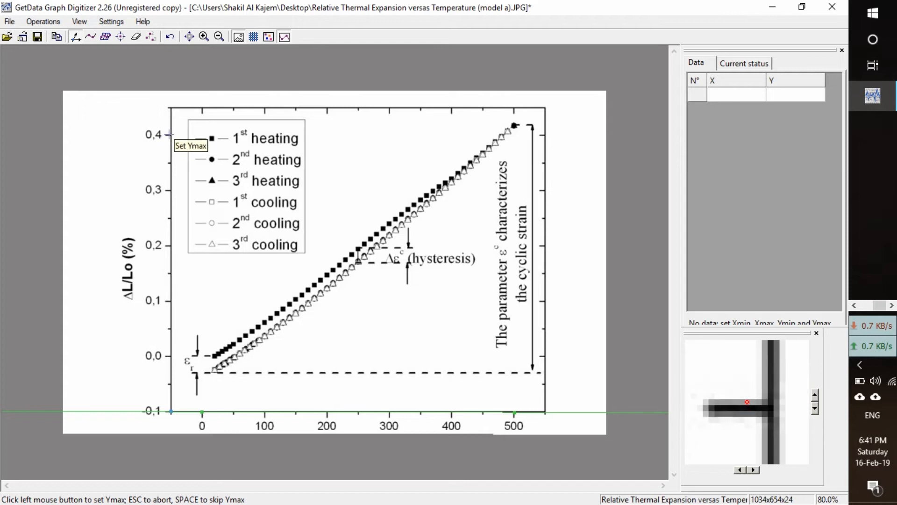
left_click(171, 134)
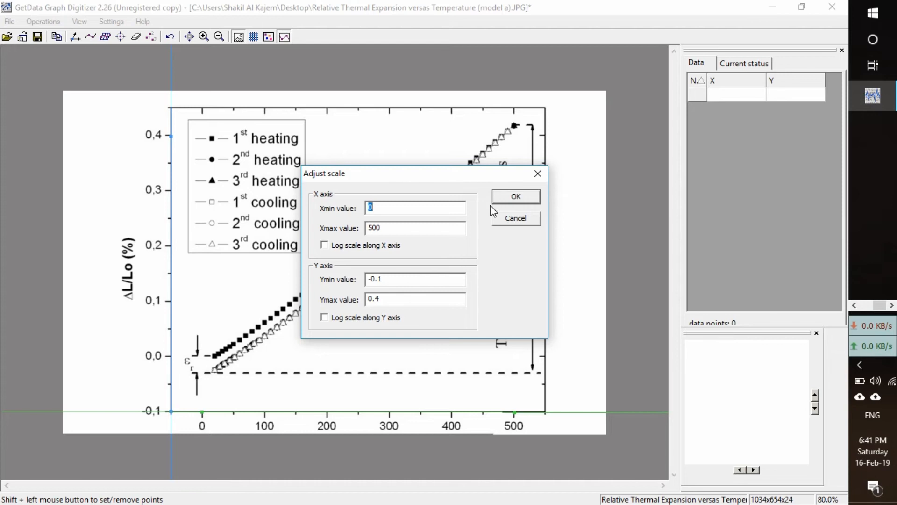
Accept the Adjust scale summary of X 0–500 and Y −0.1–0.4
left_click(514, 196)
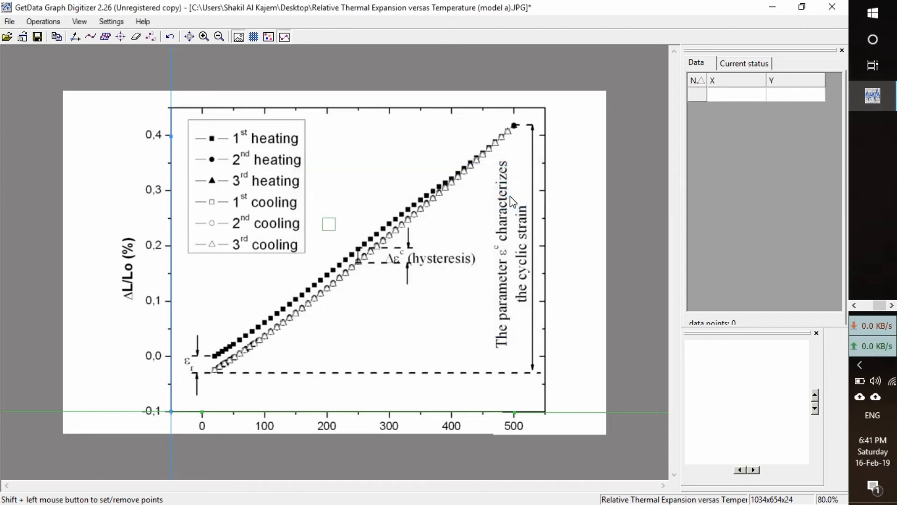
mouse_move(174, 231)
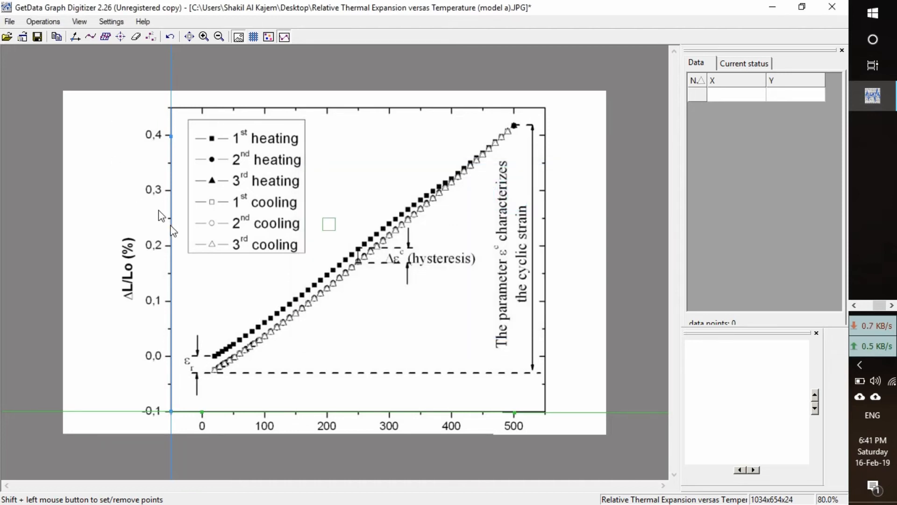
mouse_move(481, 157)
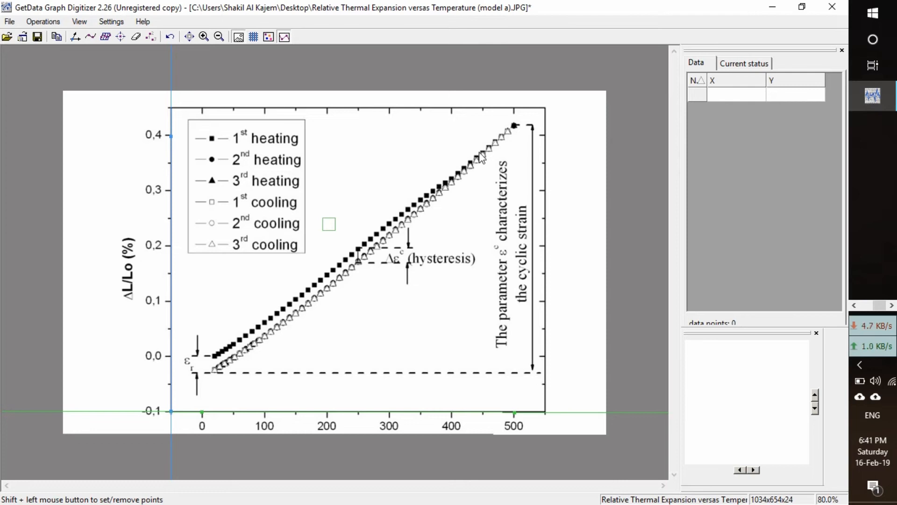
mouse_move(253, 343)
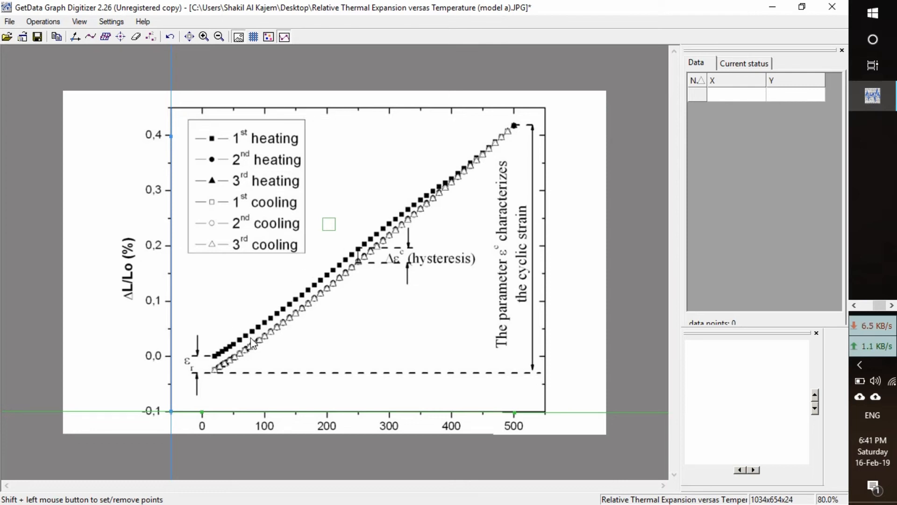
mouse_move(249, 335)
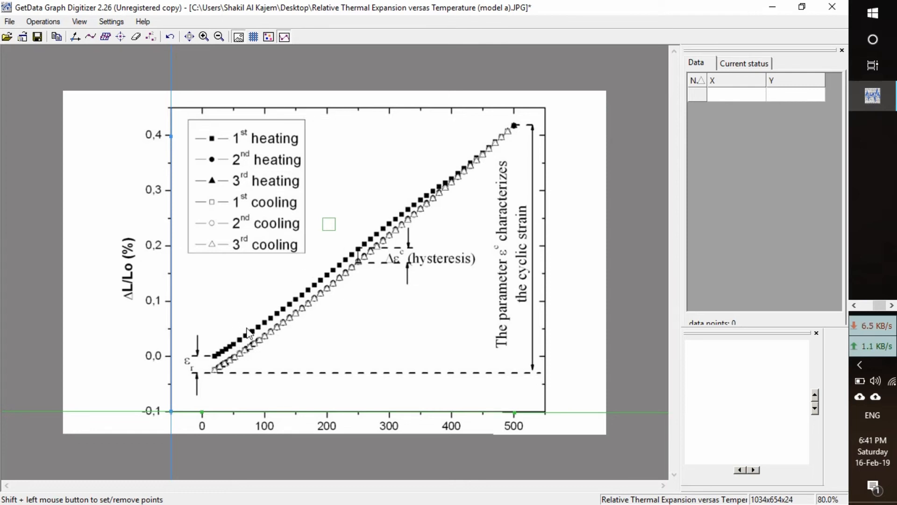
mouse_move(307, 312)
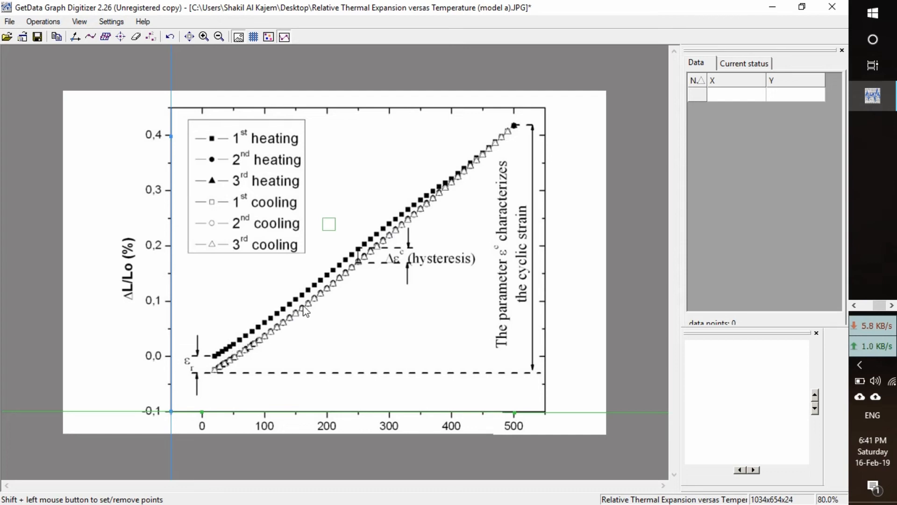
mouse_move(146, 128)
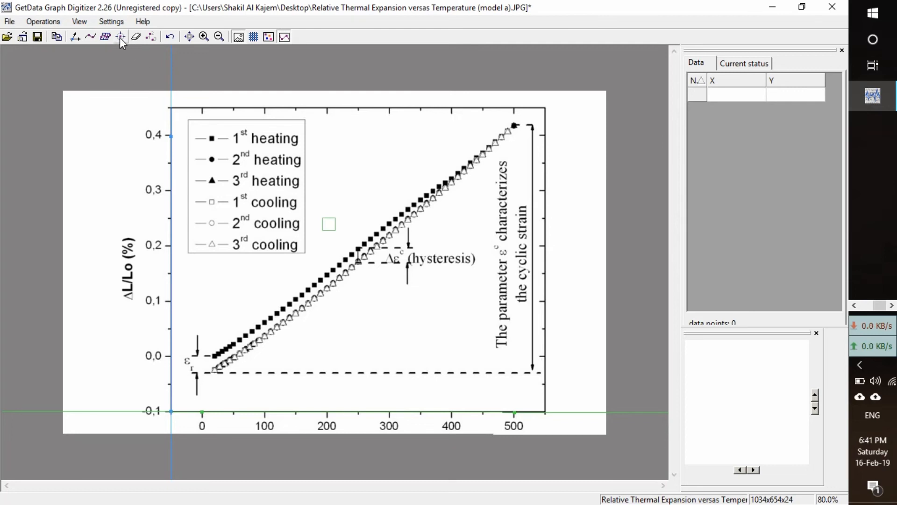
mouse_move(120, 36)
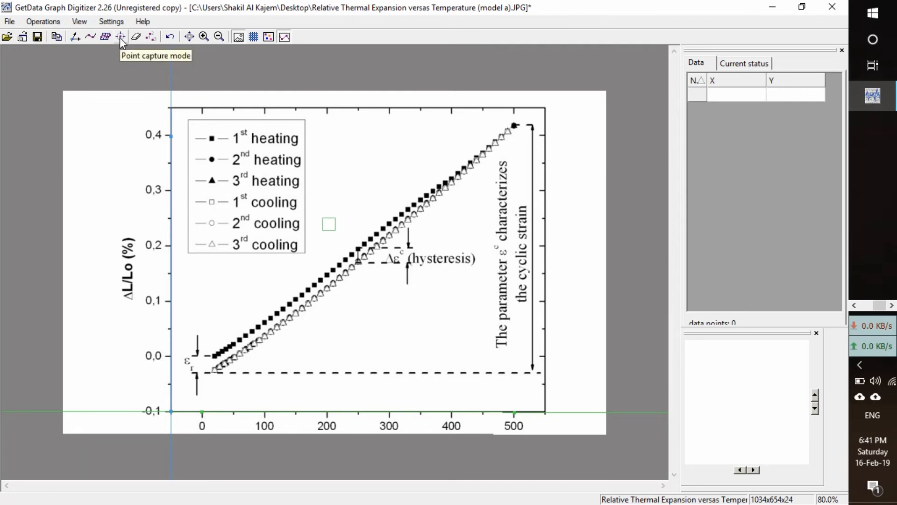
In Point capture mode, place points along the upper heating curve up to 50 entries in the data table
left_click(121, 37)
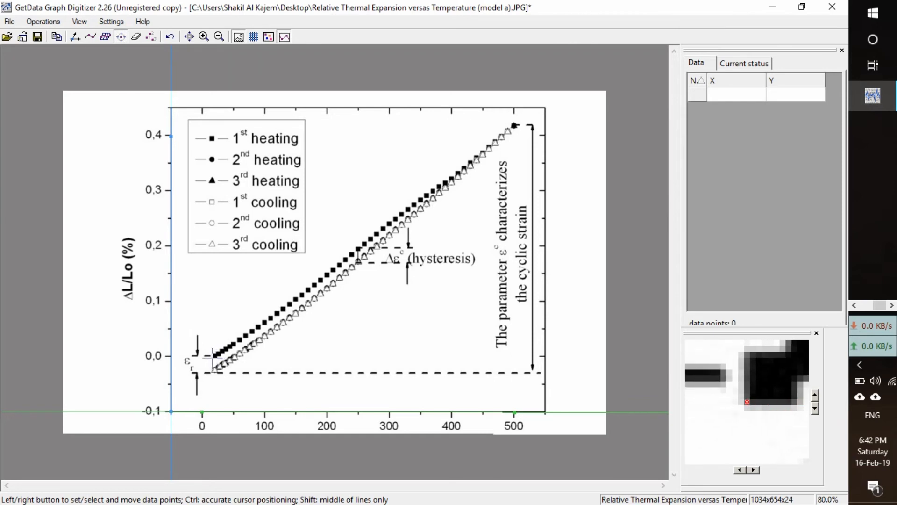
left_click(216, 353)
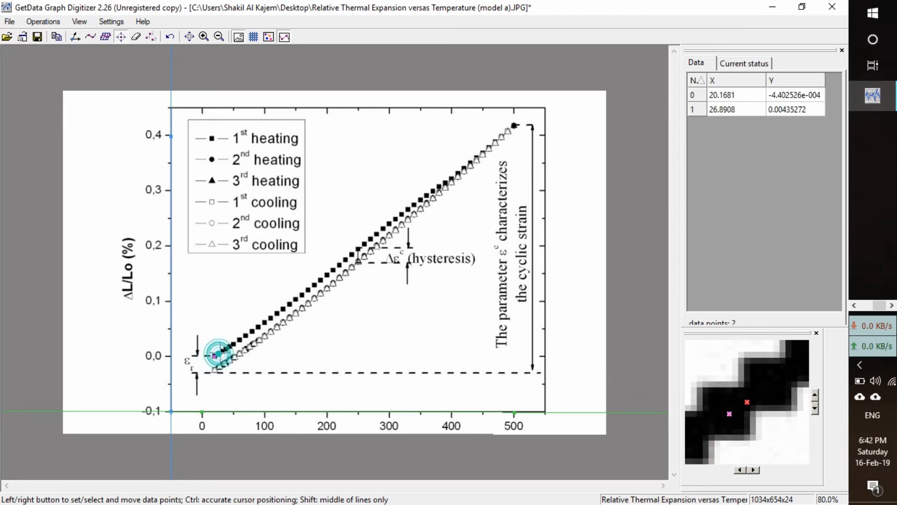
left_click(222, 351)
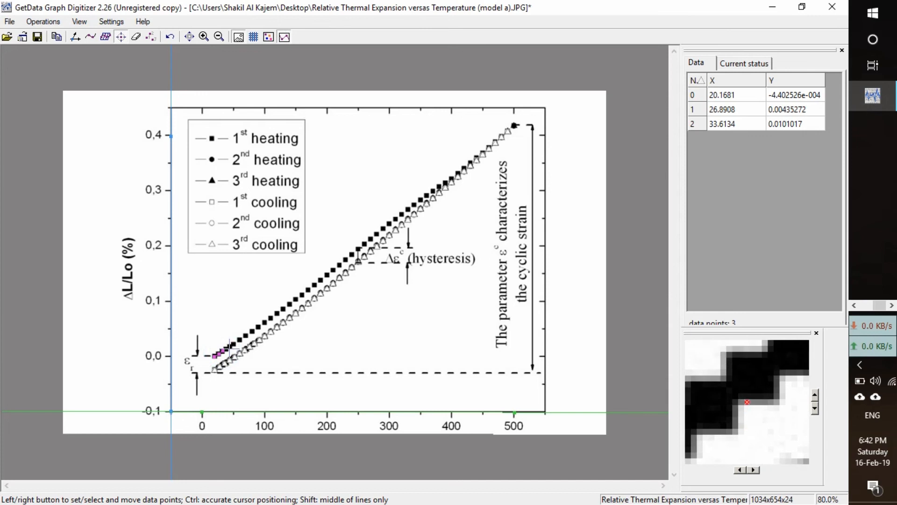
left_click(229, 346)
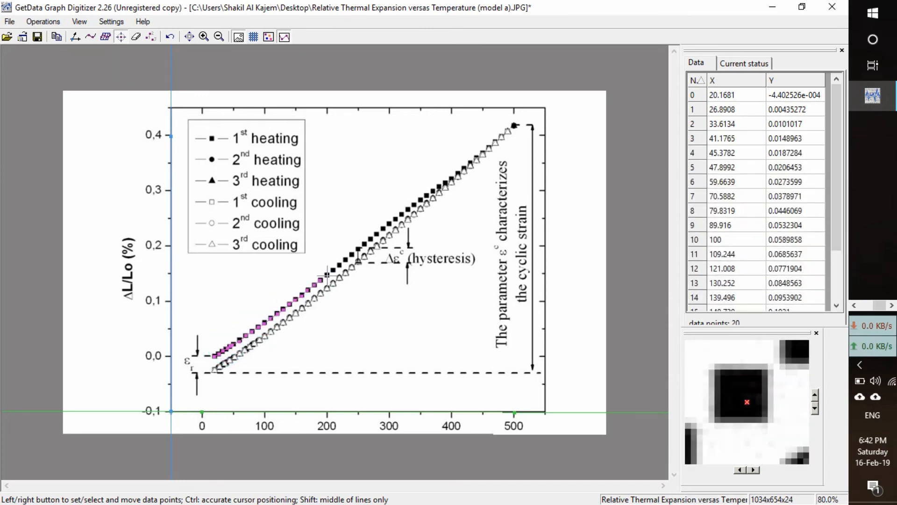
left_click(420, 200)
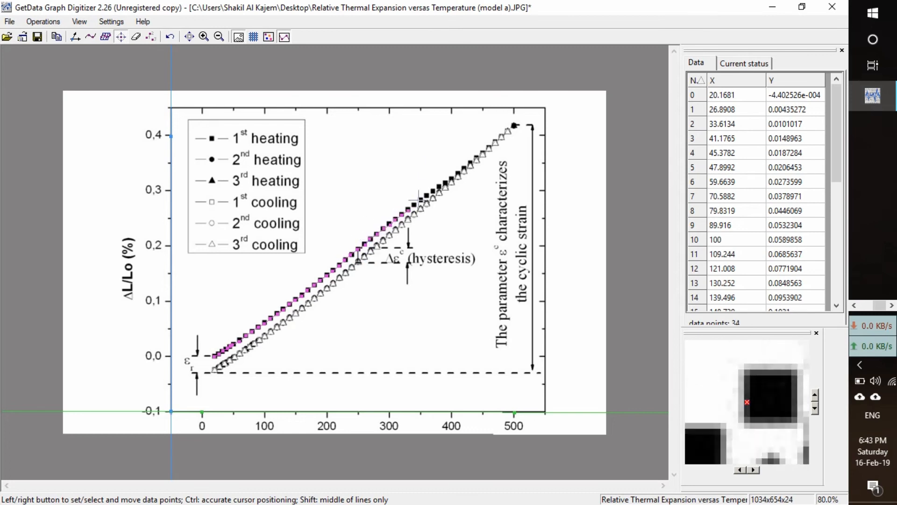
left_click(483, 151)
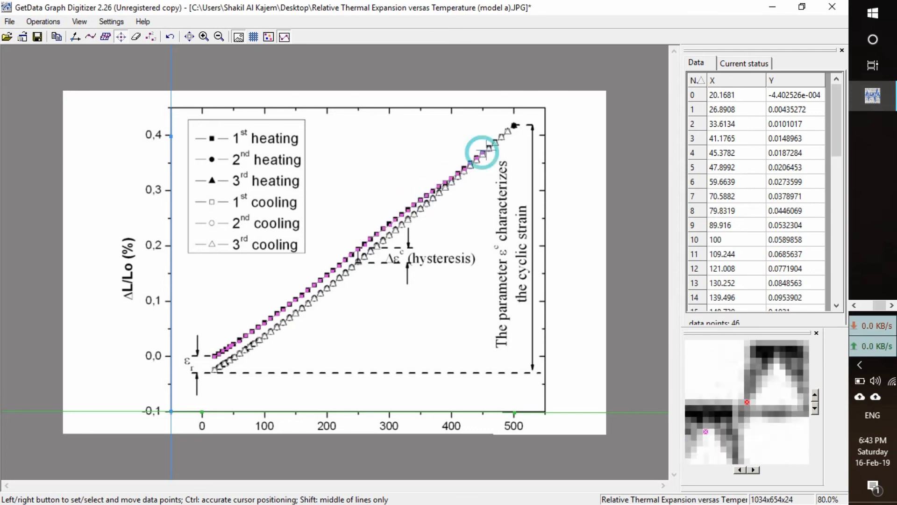
left_click(485, 150)
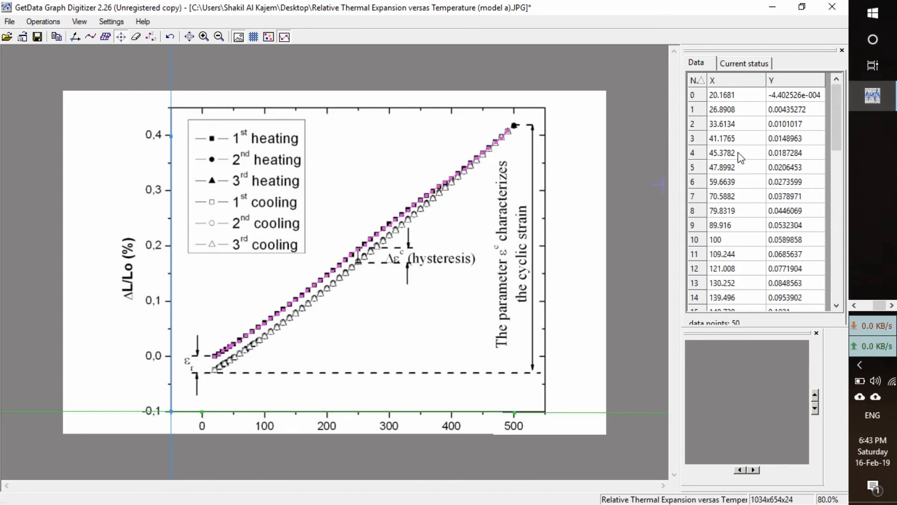
Export the 50 digitized points via File > Export data as an XLS - MS Excel file
left_click(9, 21)
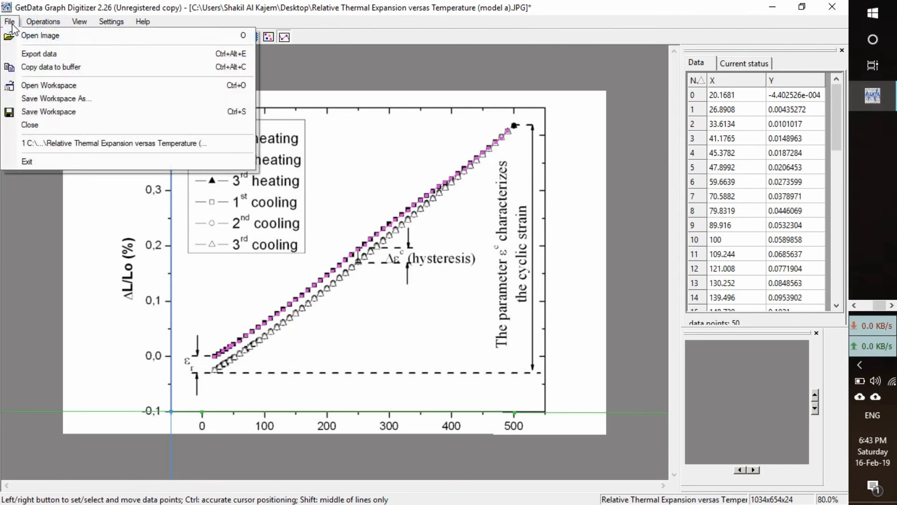
left_click(38, 54)
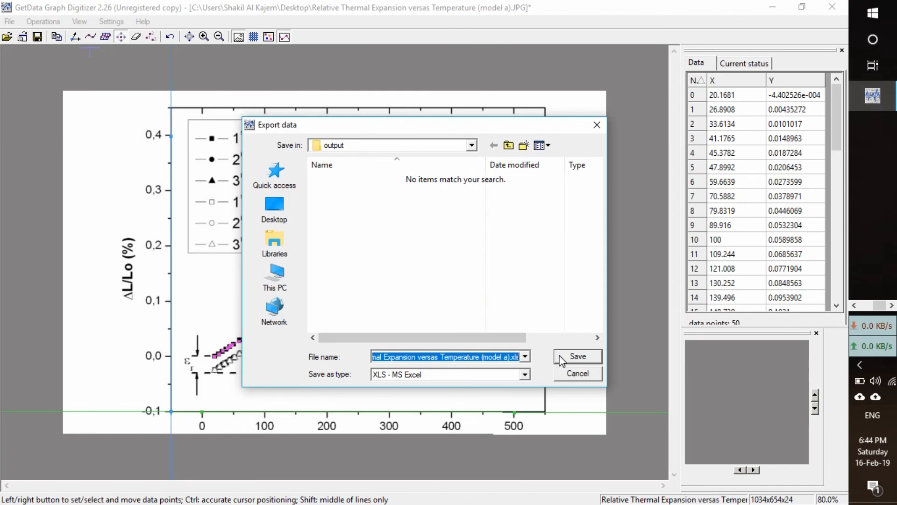
left_click(523, 374)
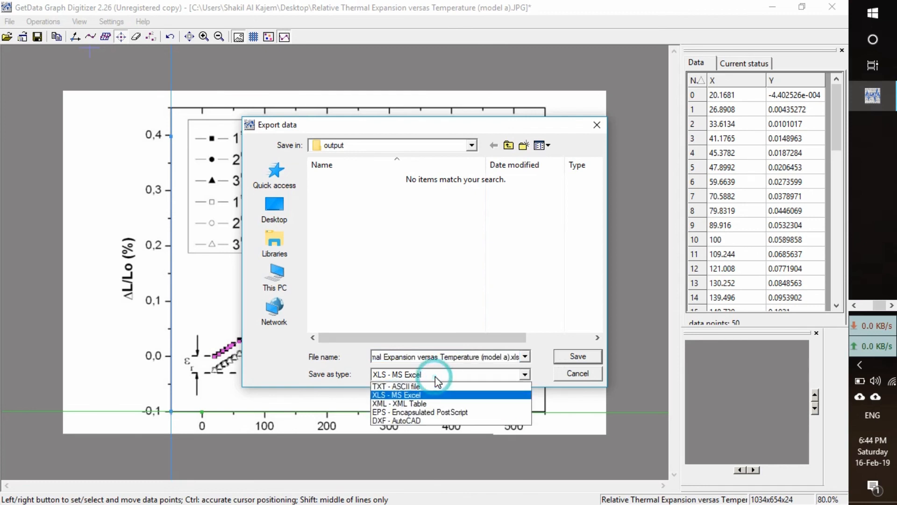
left_click(397, 395)
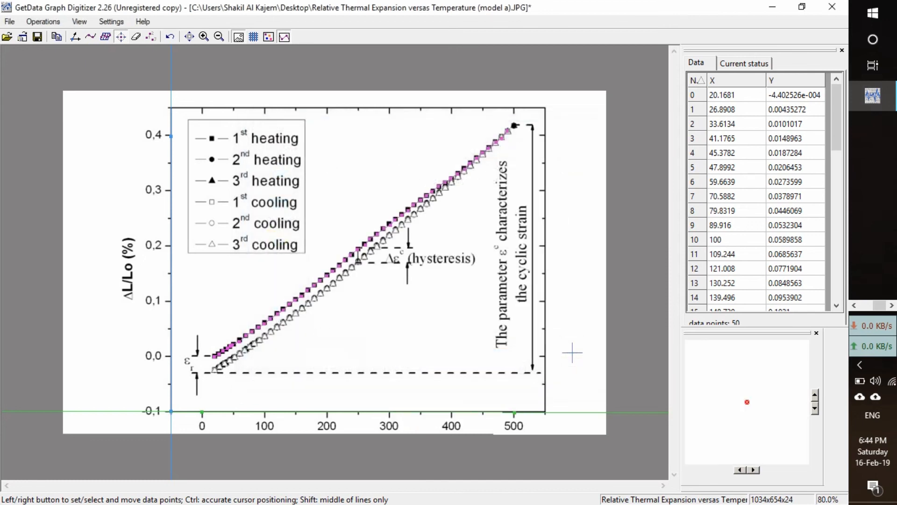
mouse_move(559, 293)
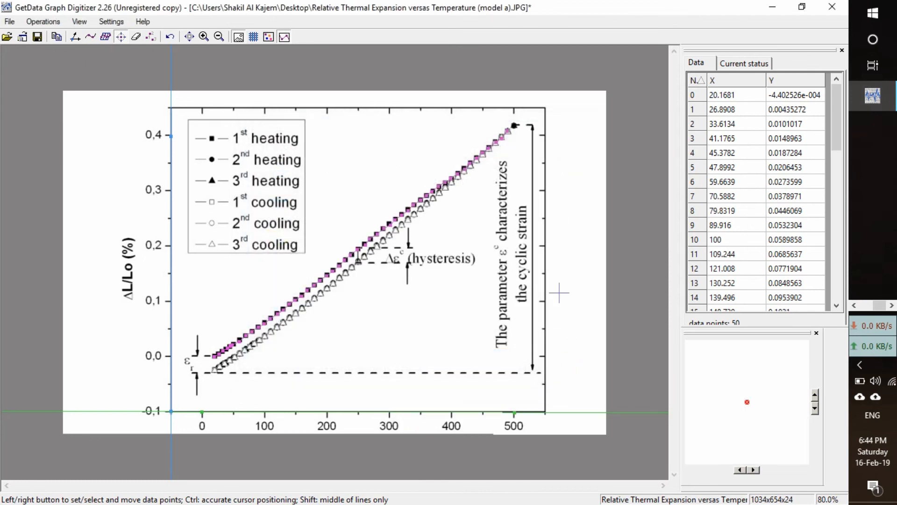